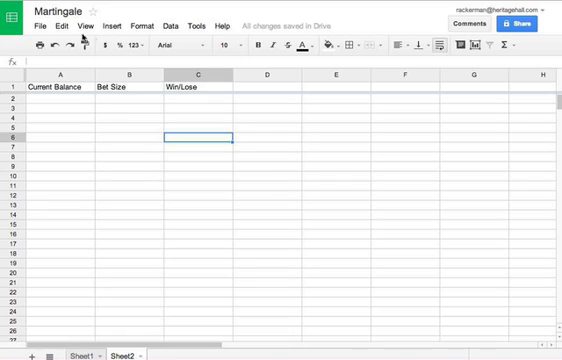
mouse_move(252, 196)
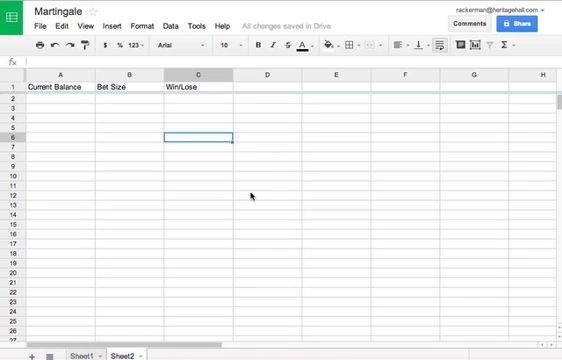
mouse_move(80, 138)
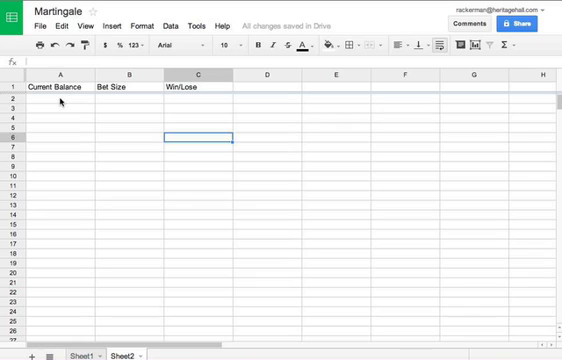
Enter balance 50 in A2, bet size 1 in B2 and =RANDBETWEEN(0,1) in C2.
type("50")
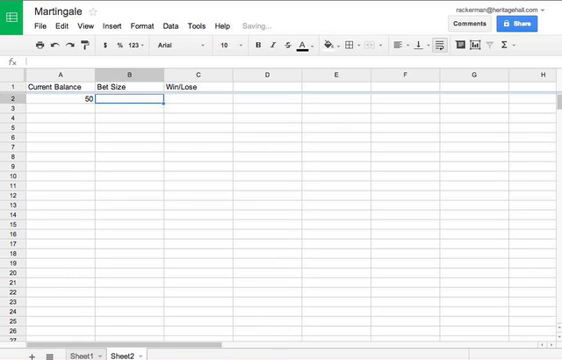
type("1")
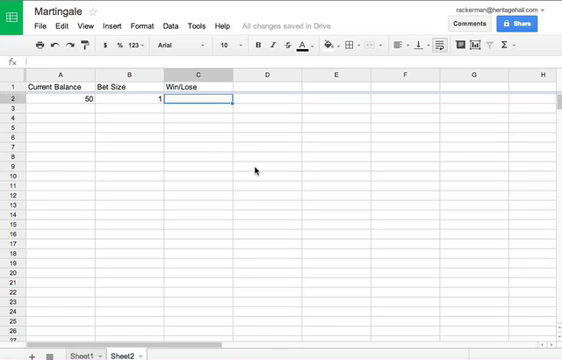
type("=Ran")
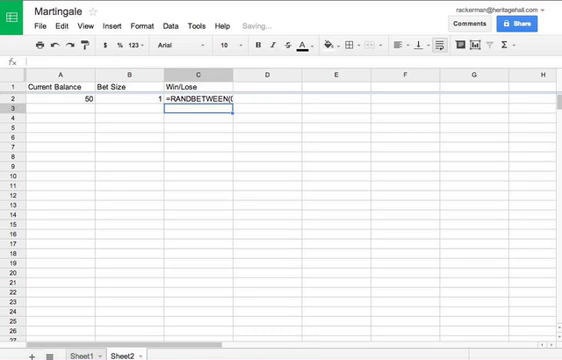
key("Enter")
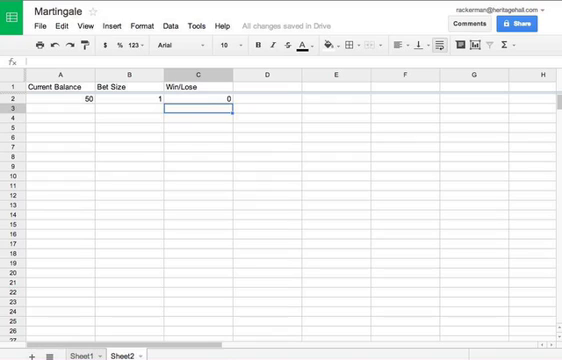
left_click(196, 100)
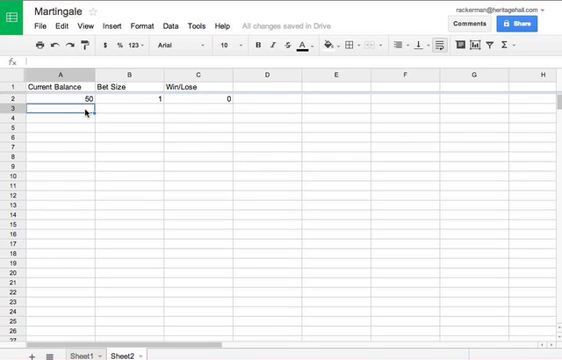
Enter =IF(C2=0,A2-B2,A2+B2) in A3 so the balance shows 51.
type("=")
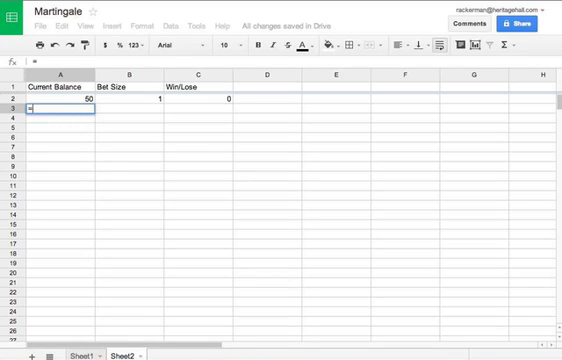
type("j")
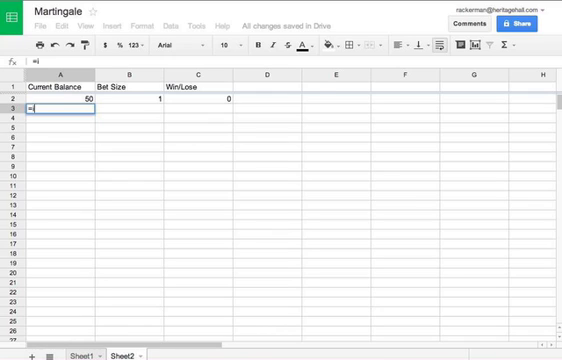
type("if(")
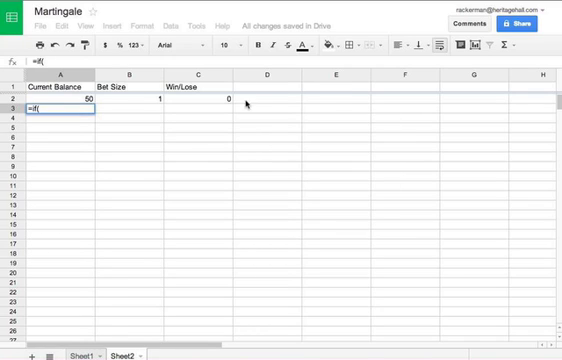
left_click(196, 100)
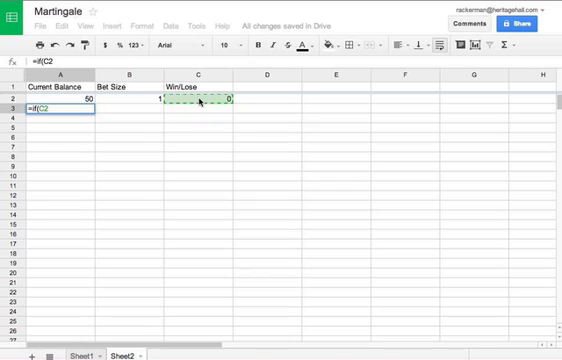
type("=0")
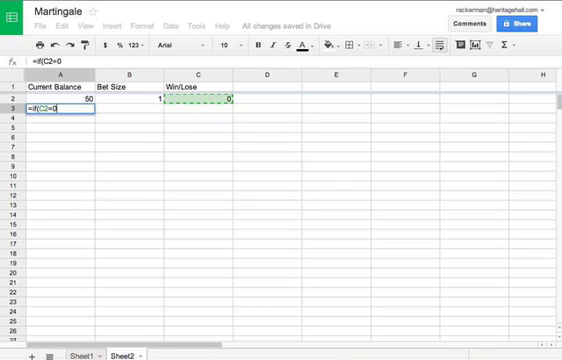
type(",")
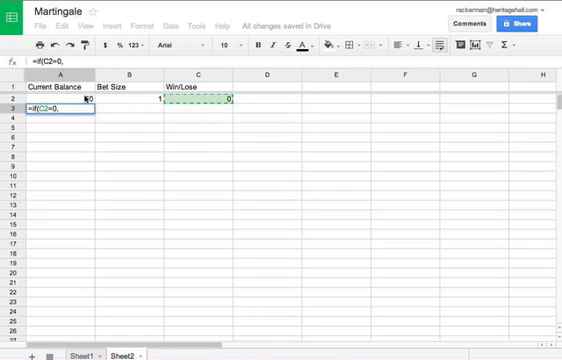
type("A2")
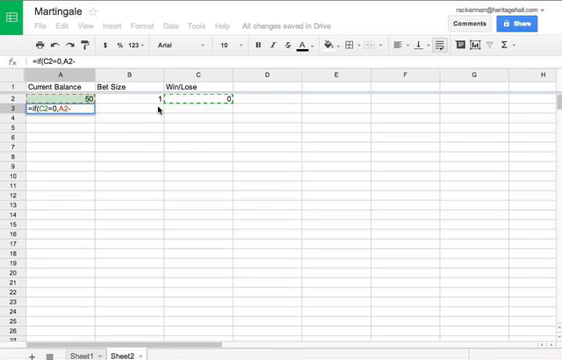
type("-B2")
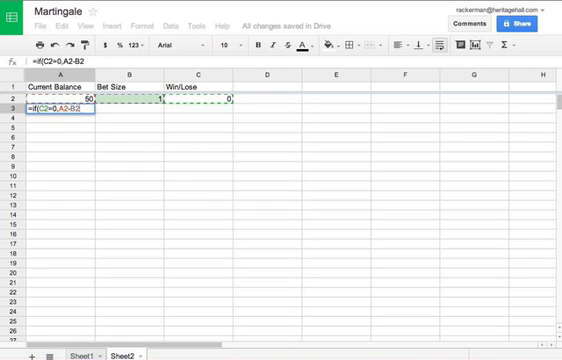
type(",A2")
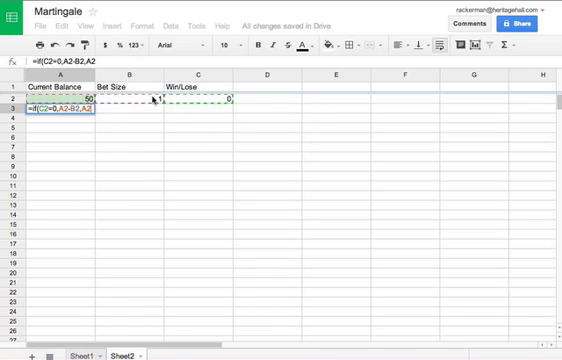
type("+B2")
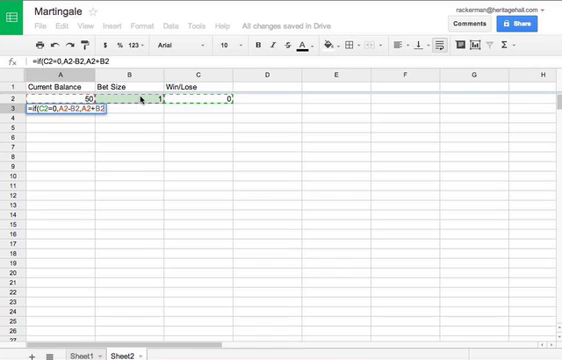
key("Enter")
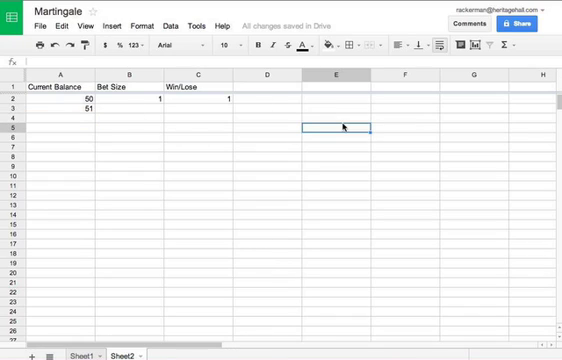
Discard the stray entry typed in E5.
type("a")
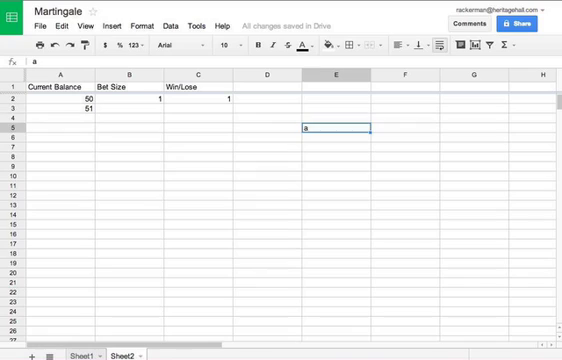
key("enter")
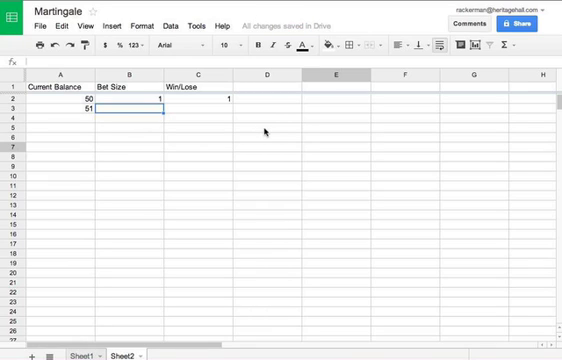
Enter =IF(C2=0,B2*2,1) in B3 so the bet doubles after a loss, else resets to 1.
type("=if(C2")
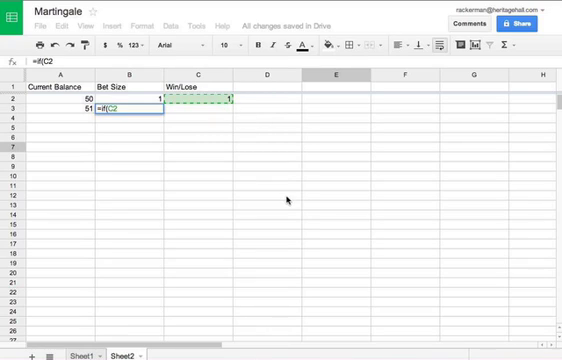
type("=0,B2*")
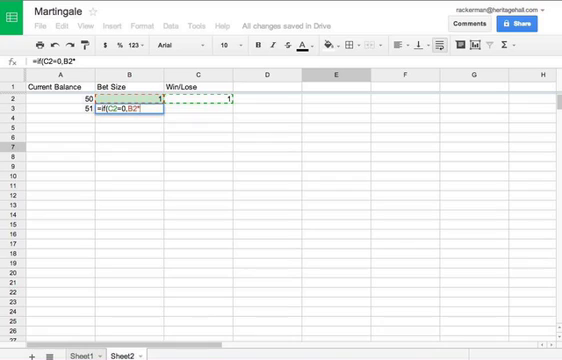
type("2,")
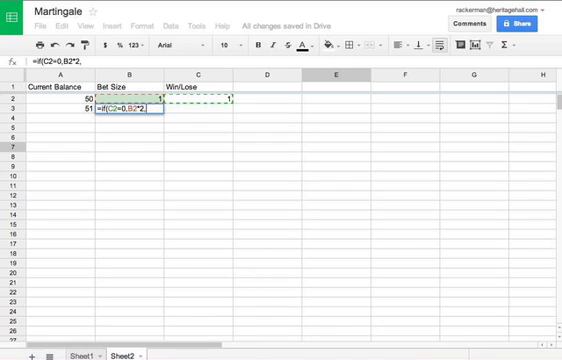
type("1")
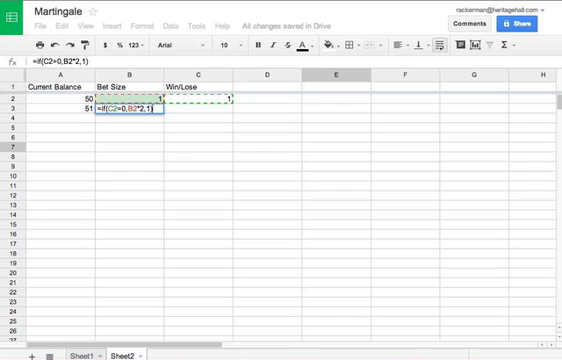
key("Enter")
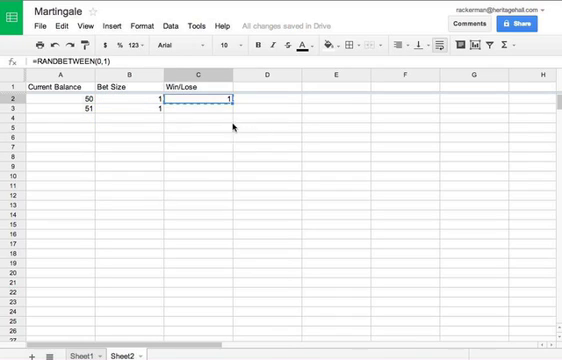
Paste the RANDBETWEEN(0,1) formula into C3 for row 3's win/loss value.
key("enter")
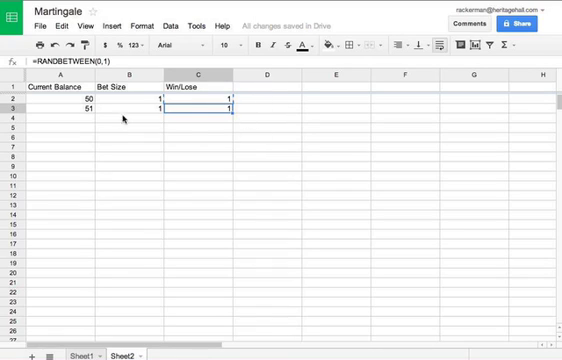
left_click(64, 106)
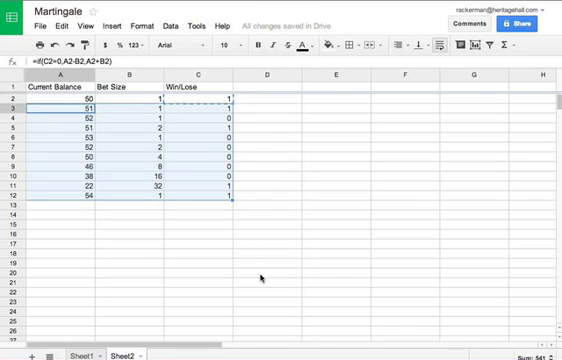
mouse_move(276, 116)
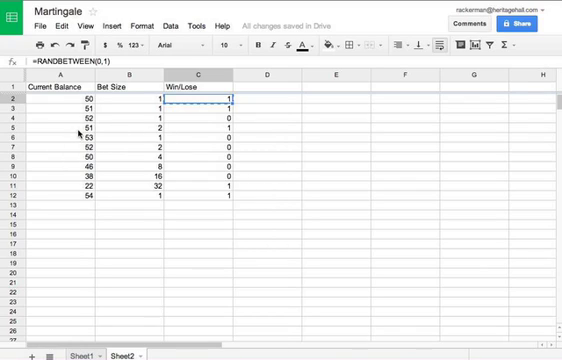
mouse_move(80, 198)
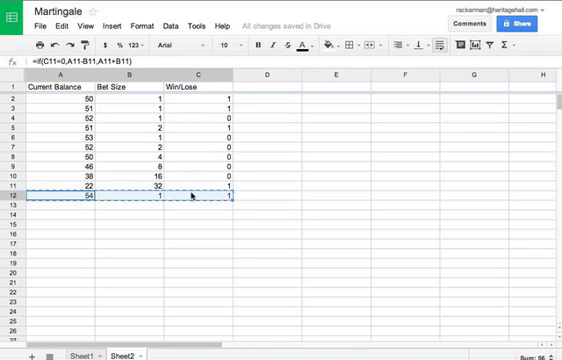
Add 500 more rows at the bottom of the sheet and return to the top.
scroll("down", 3)
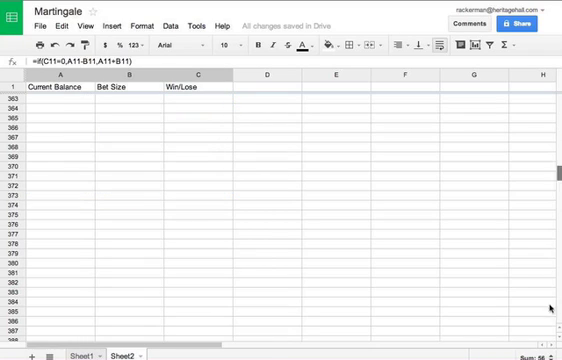
scroll("down", 3)
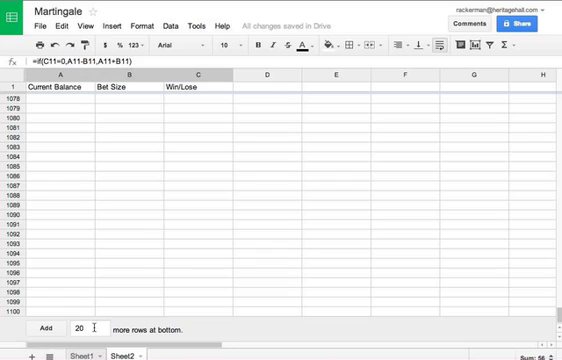
type("500")
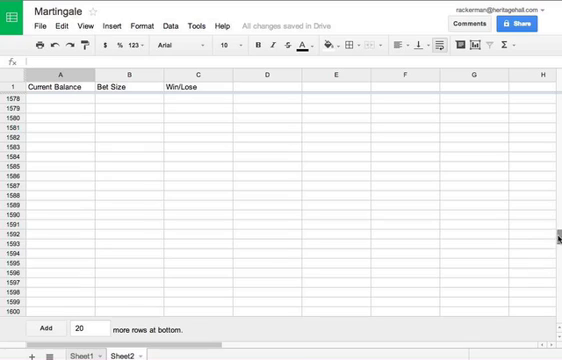
scroll("up", 3)
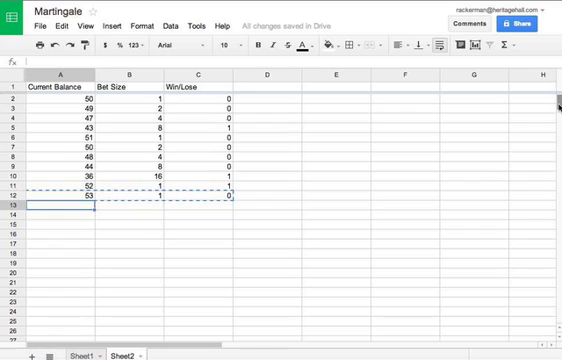
Paste the three simulation formulas down through the remaining hundreds of rows.
scroll("down", 3)
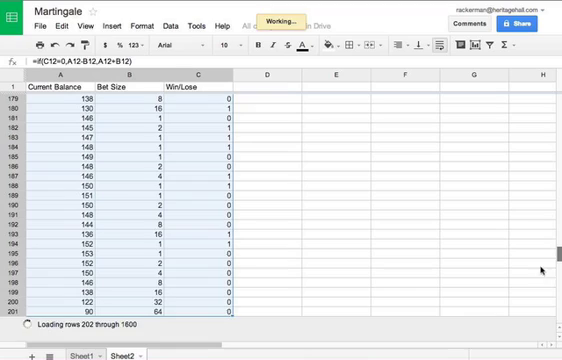
scroll("down", 3)
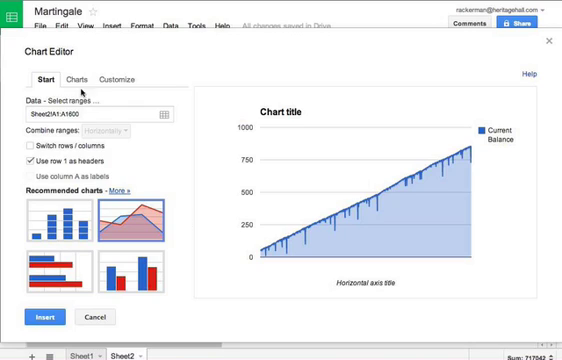
Insert a Line chart of column A's Current Balance into the sheet.
left_click(88, 78)
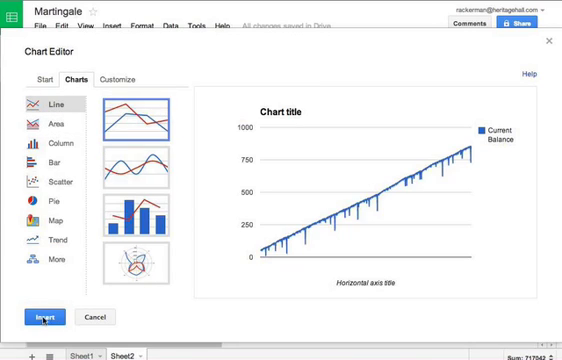
left_click(44, 316)
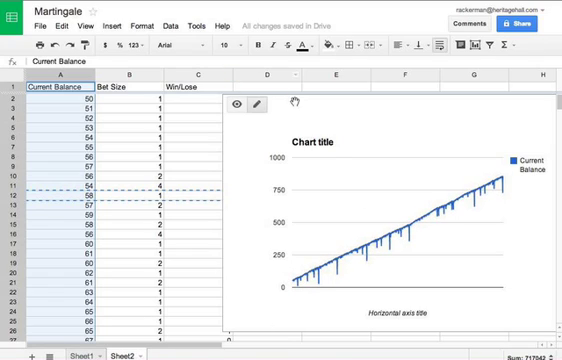
Type a character in empty cell D2 to re-roll the RANDBETWEEN outcomes and chart.
left_click(332, 92)
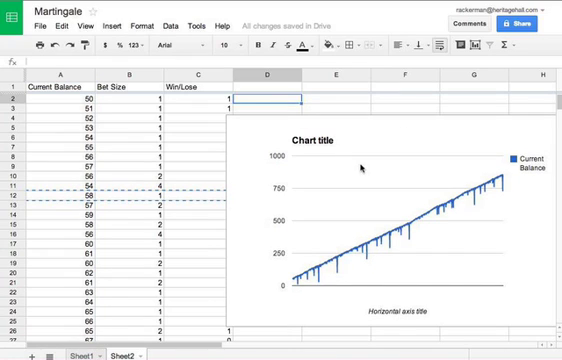
type("a")
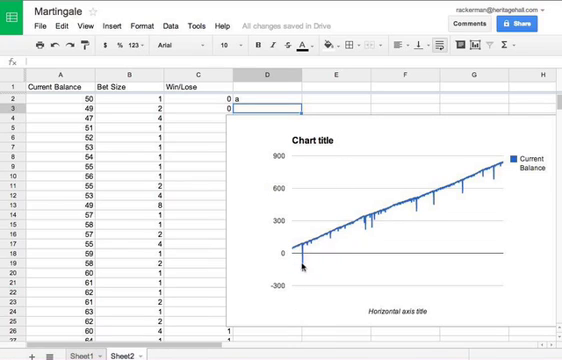
mouse_move(180, 250)
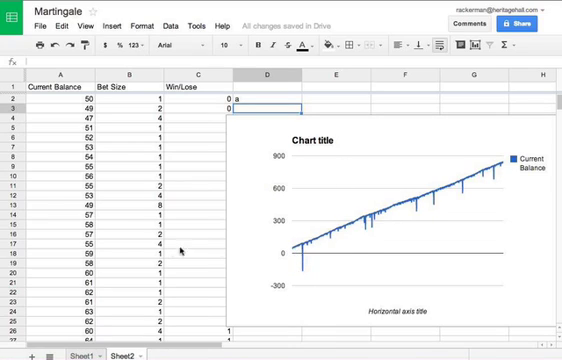
scroll("down", 3)
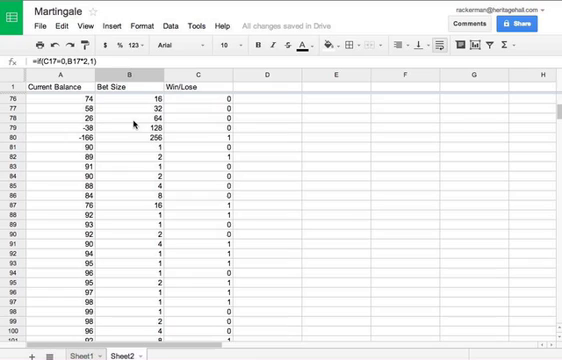
scroll("up", 3)
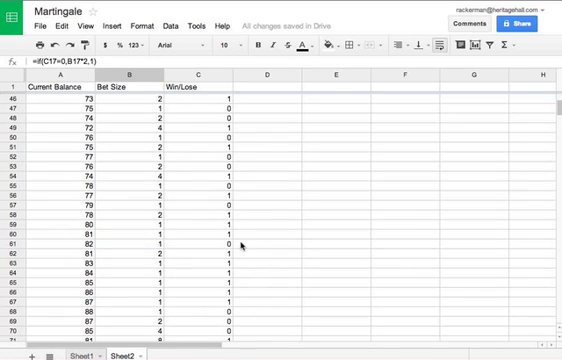
scroll("down", 3)
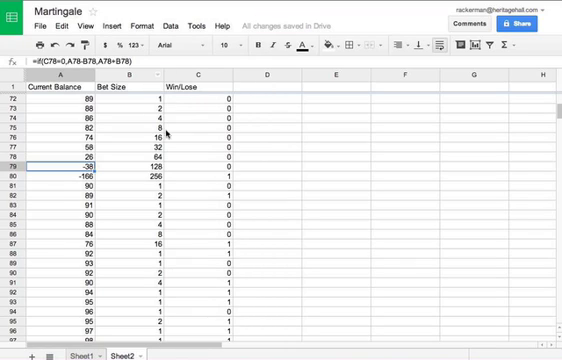
scroll("up", 3)
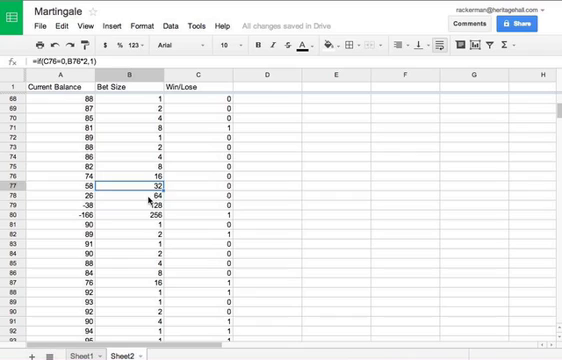
left_click(130, 212)
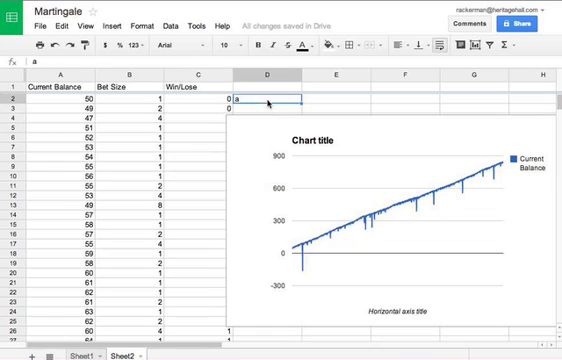
Recalculate the run, then enter =MAX(B:B) beside the table, showing 512.
key("Delete")
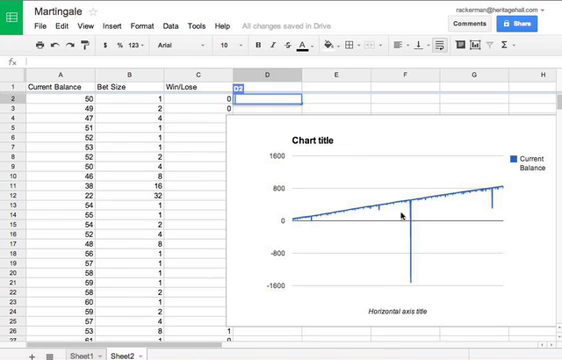
mouse_move(428, 196)
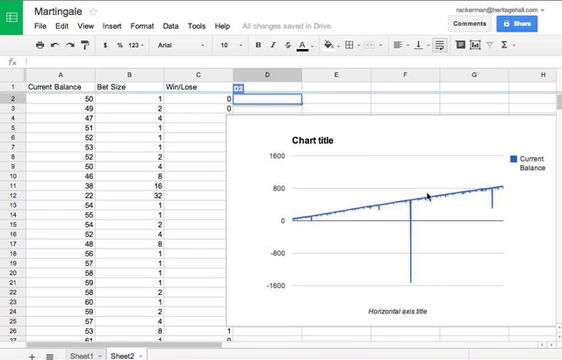
left_click(336, 90)
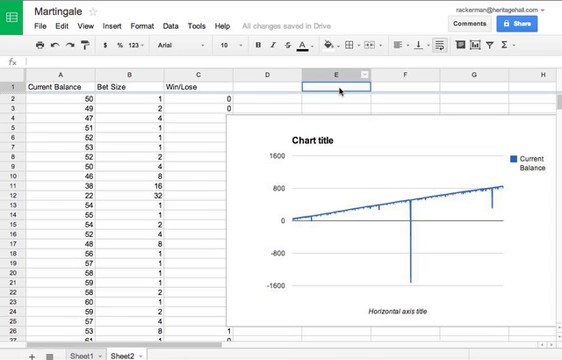
type("=")
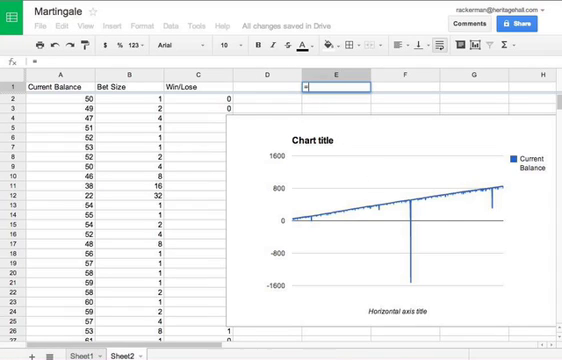
type("=MAX(B:B")
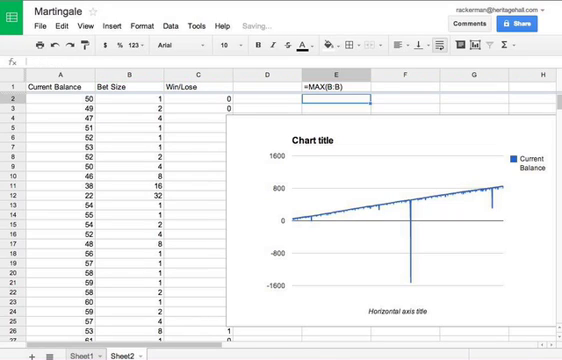
key("enter")
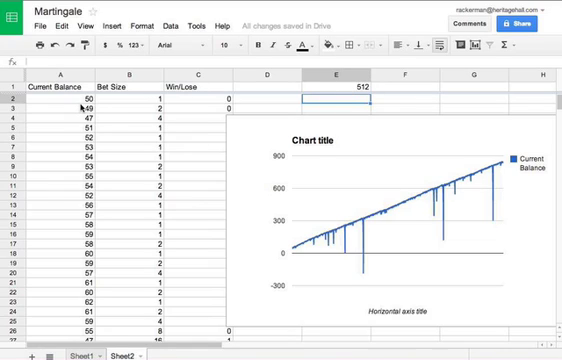
Type in the spare cell D2 to rerun the simulation once more.
left_click(58, 96)
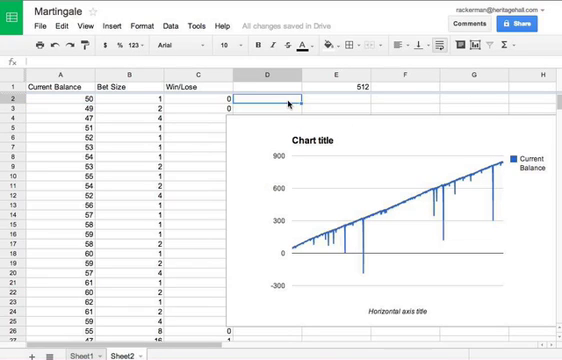
type("s")
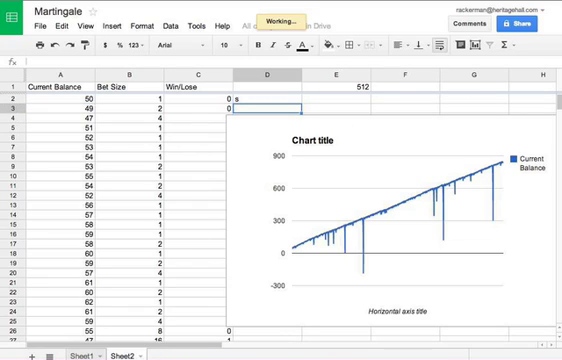